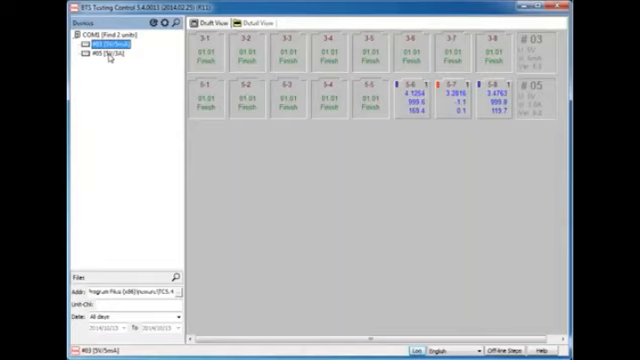
Bring up the channel tile's context menu to start a test with a Rest first step
{"action": "right_click", "coordinate": [320, 100]}
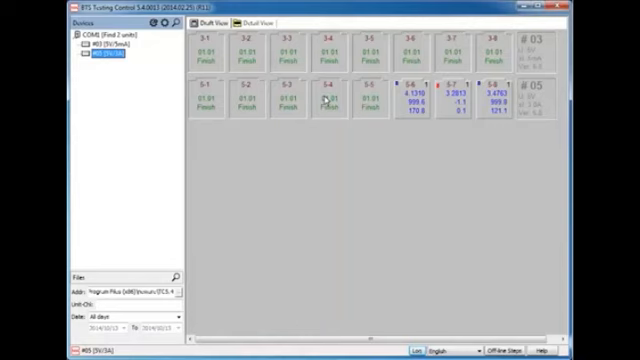
{"action": "right_click", "coordinate": [332, 100]}
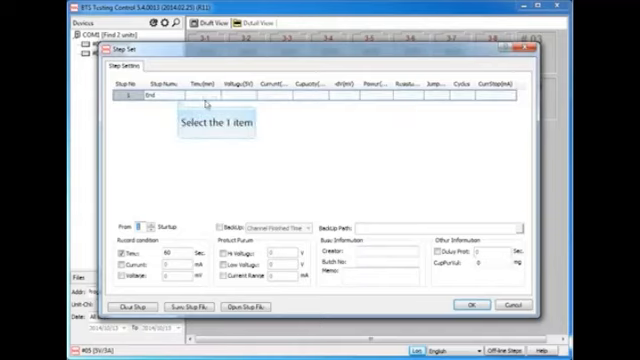
List the step-type choices for row 2 of the schedule
{"action": "left_click", "coordinate": [178, 96]}
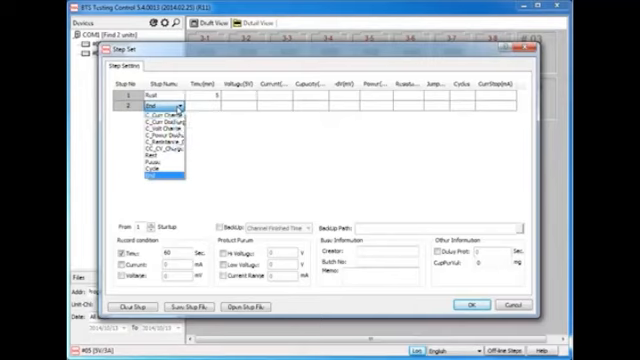
Set step 2 to C_Curr Charge with parameters 1000 and 3.5
{"action": "left_click", "coordinate": [150, 118]}
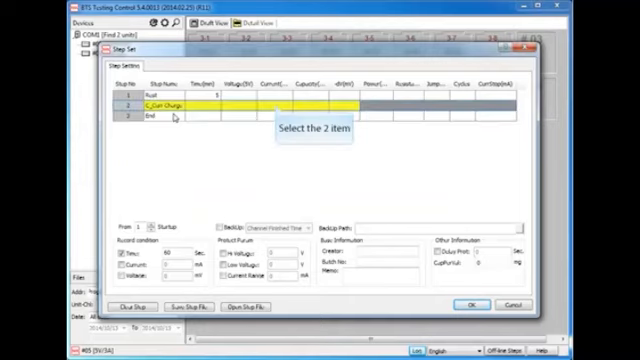
{"action": "mouse_move", "coordinate": [270, 108]}
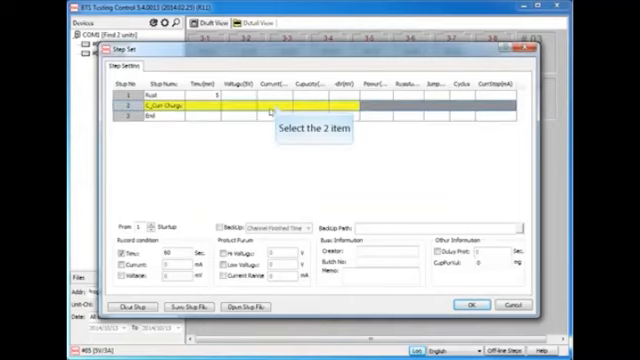
{"action": "type", "text": "1000"}
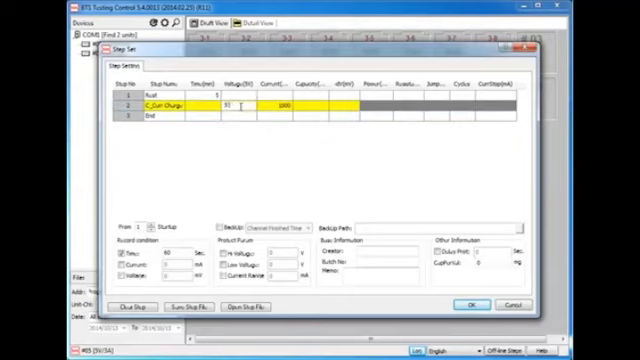
{"action": "type", "text": "3.5"}
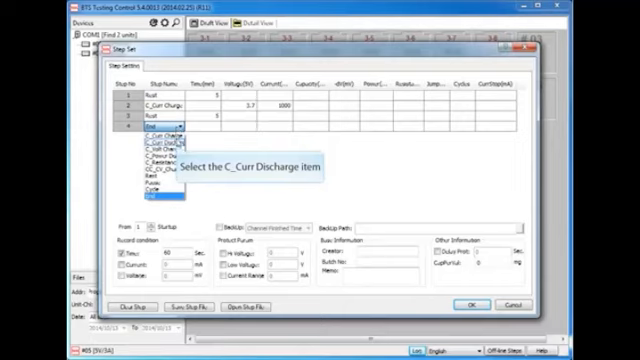
Set step 3 to C_Curr Discharge at 1000 and step 5 to Cycle with value 1
{"action": "left_click", "coordinate": [136, 144]}
{"action": "type", "text": "55"}
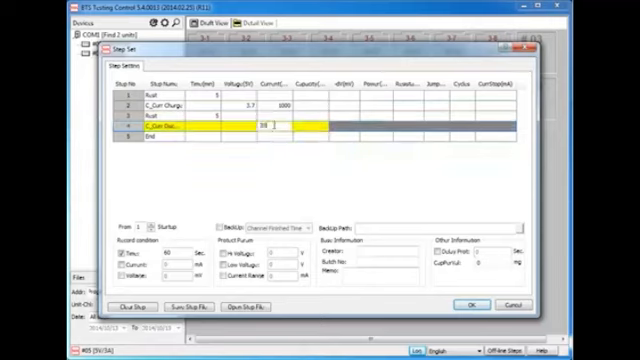
{"action": "type", "text": "1000"}
{"action": "left_click", "coordinate": [238, 126]}
{"action": "type", "text": "3.2"}
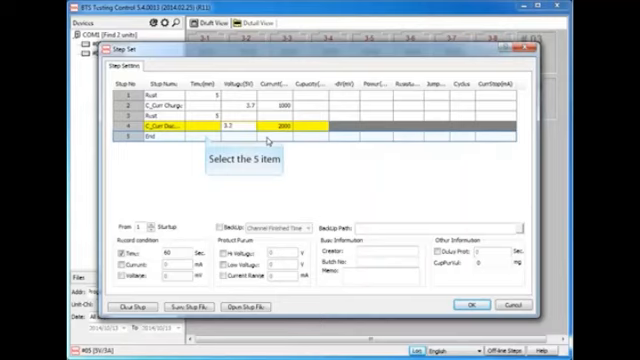
{"action": "left_click", "coordinate": [150, 144]}
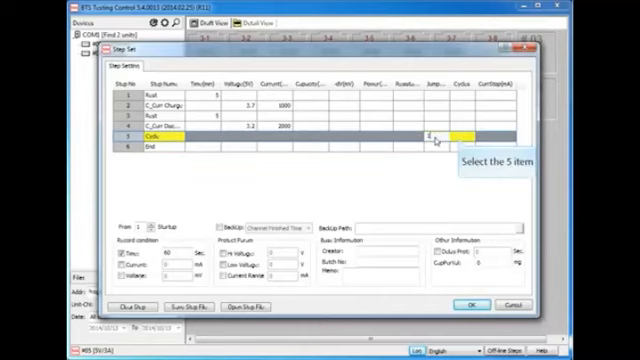
{"action": "type", "text": "1"}
{"action": "type", "text": "5"}
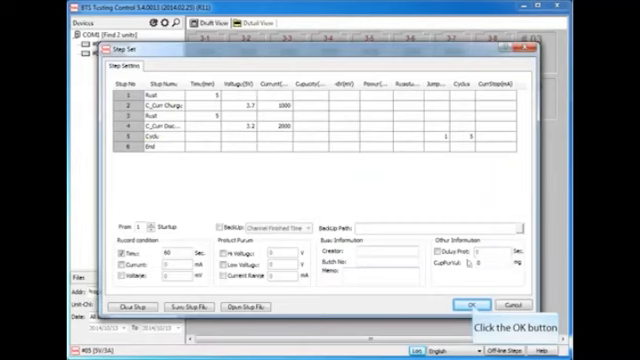
Confirm the step schedule and launch the test on the channel
{"action": "left_click", "coordinate": [470, 300]}
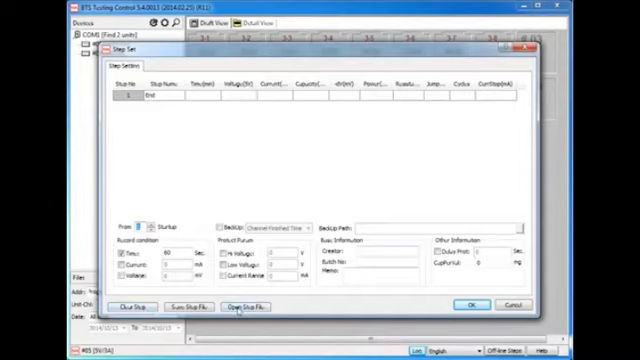
{"action": "left_click", "coordinate": [248, 308]}
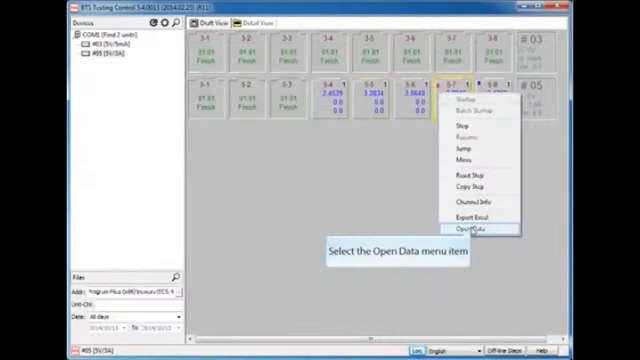
Export the channel's recorded data to the Desktop folder
{"action": "left_click", "coordinate": [476, 230]}
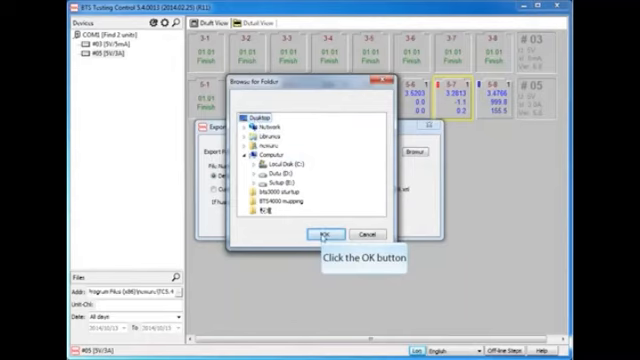
{"action": "left_click", "coordinate": [322, 228]}
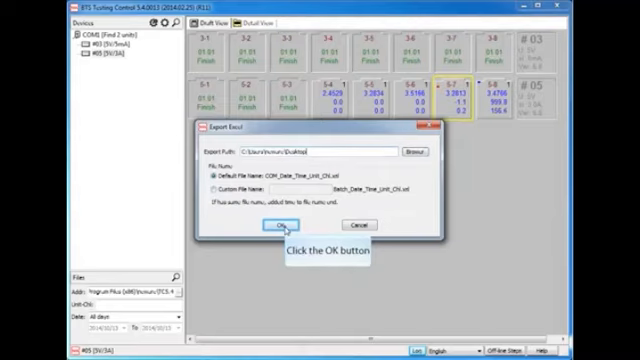
{"action": "left_click", "coordinate": [280, 220]}
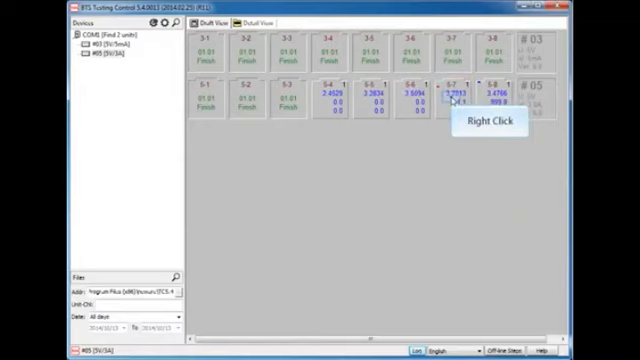
Show the running channel's Channel Info with its step schedule
{"action": "right_click", "coordinate": [454, 96]}
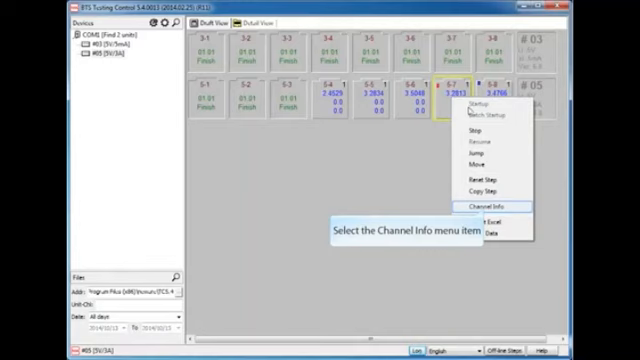
{"action": "left_click", "coordinate": [490, 206]}
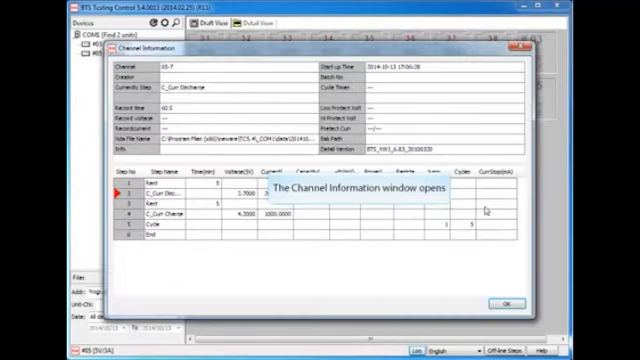